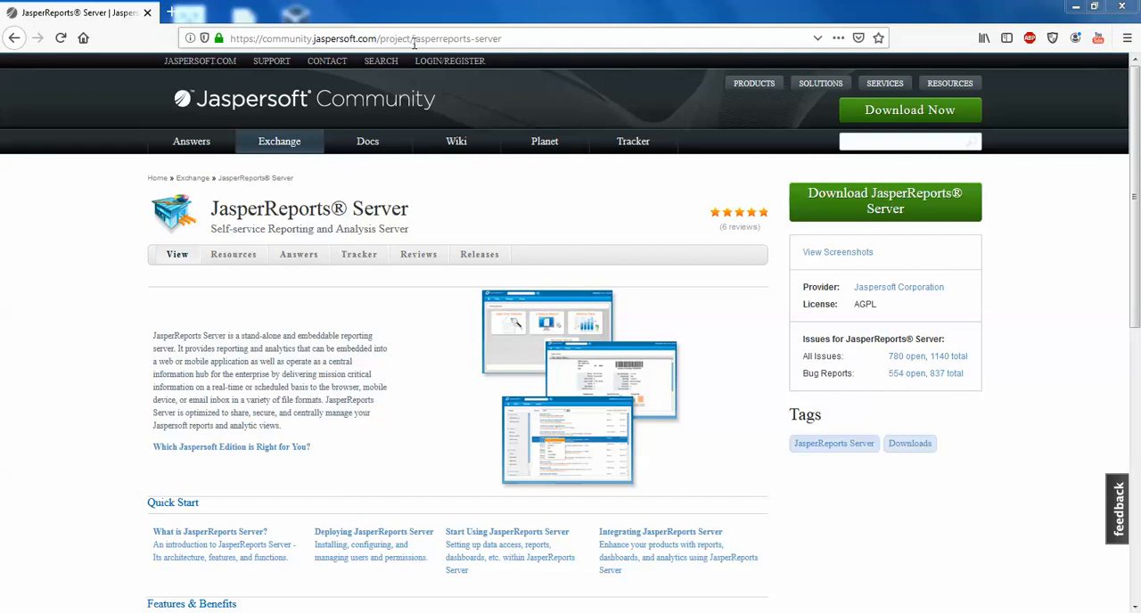
Step: Download the TIB_js-jrs-cp_7.2.0_win_x86_64.exe installer from the Community Edition 7.2.0 releases page
left_click(365, 37)
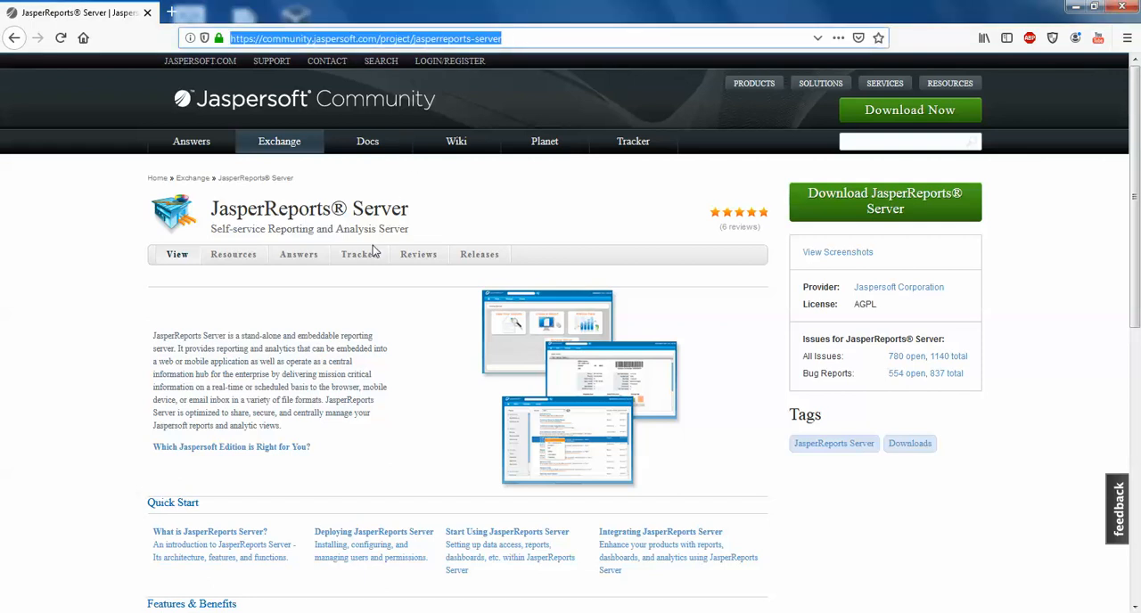
mouse_move(442, 225)
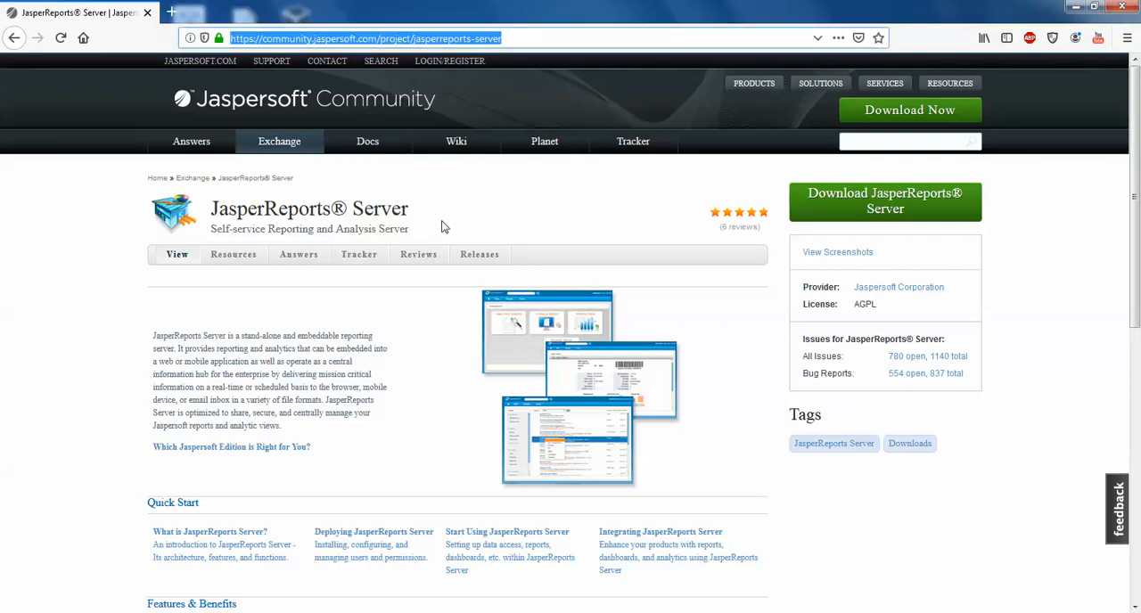
mouse_move(496, 121)
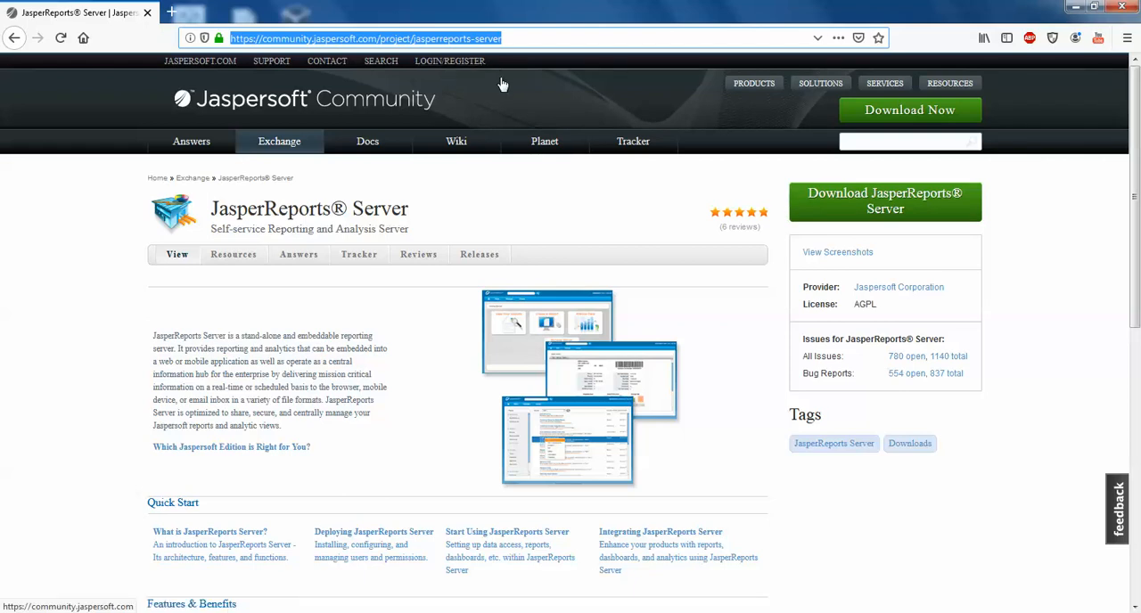
mouse_move(502, 85)
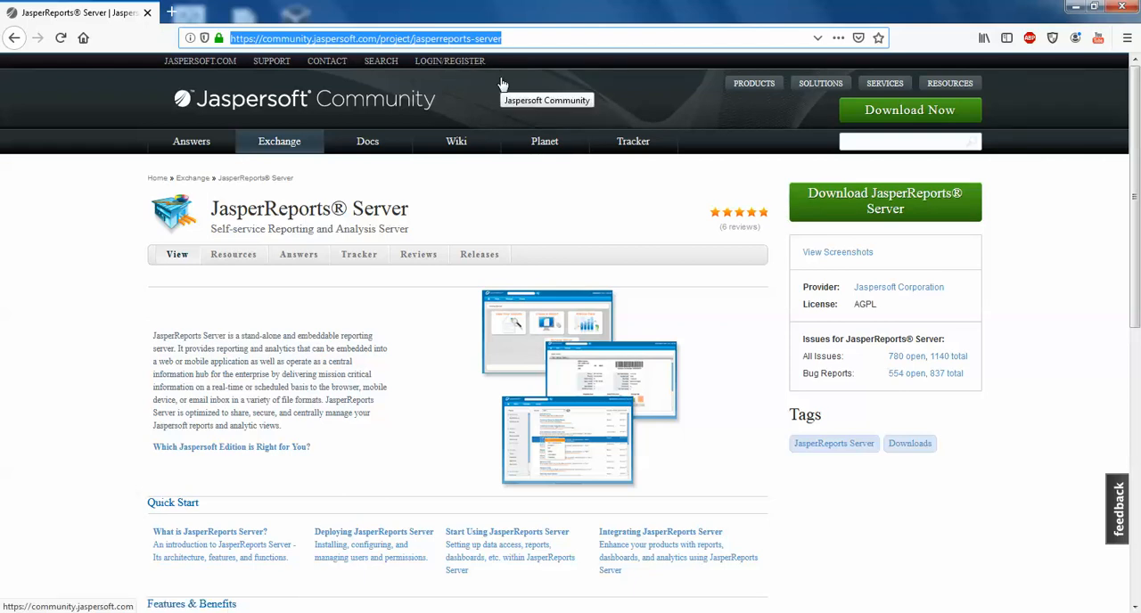
mouse_move(930, 228)
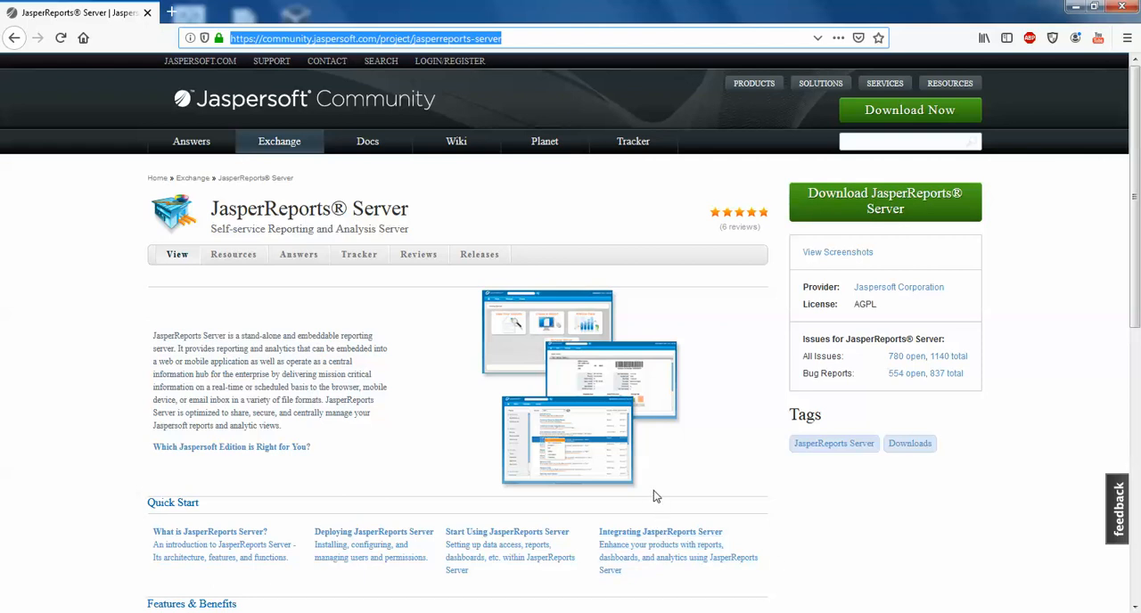
mouse_move(902, 210)
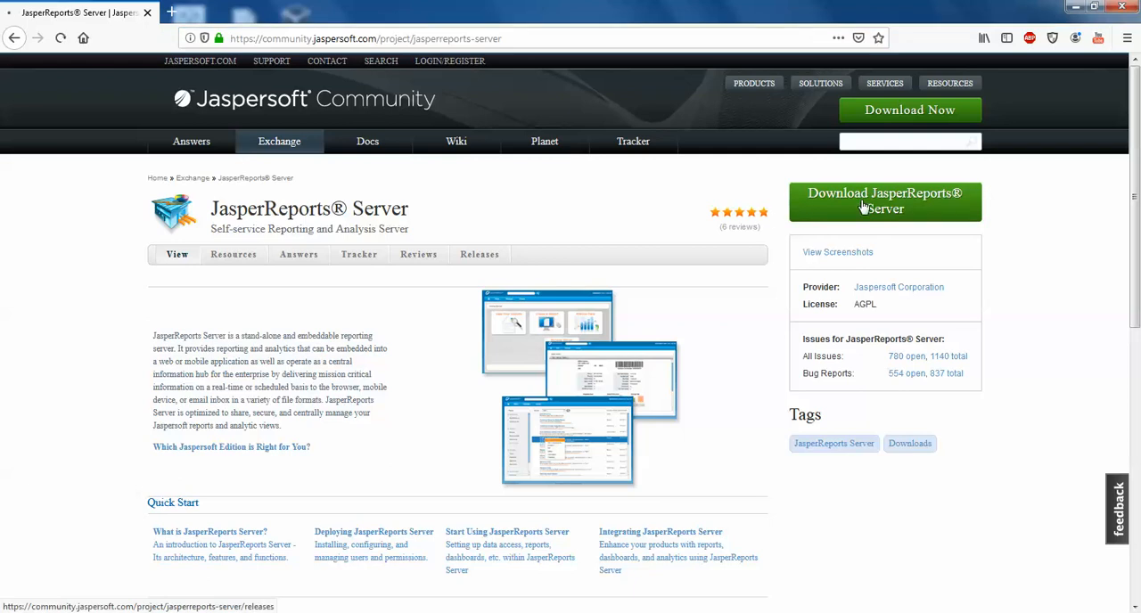
left_click(884, 201)
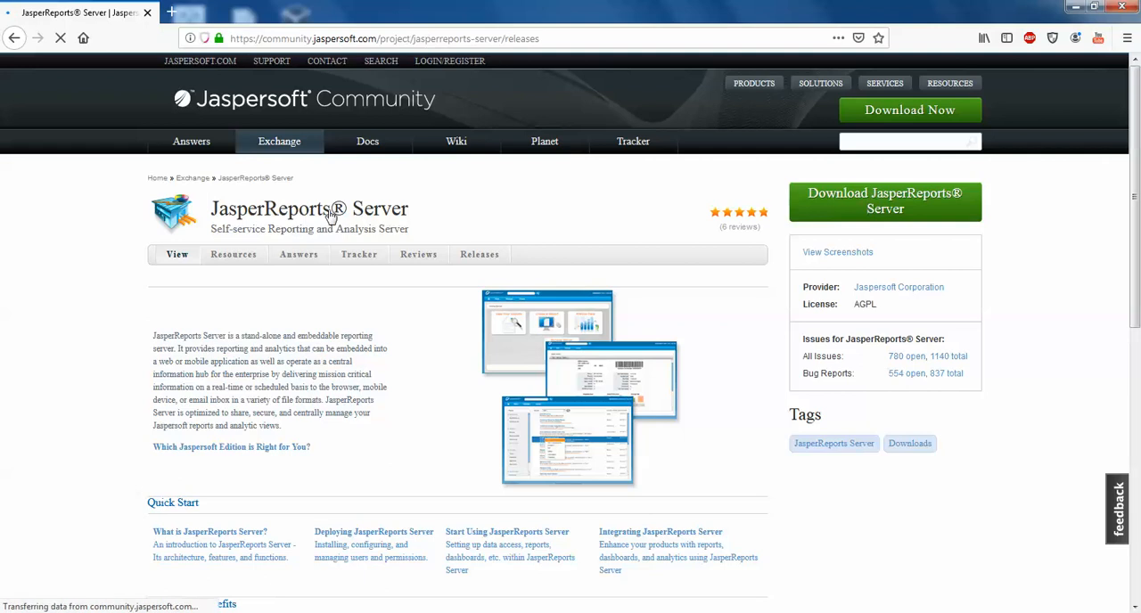
left_click(479, 253)
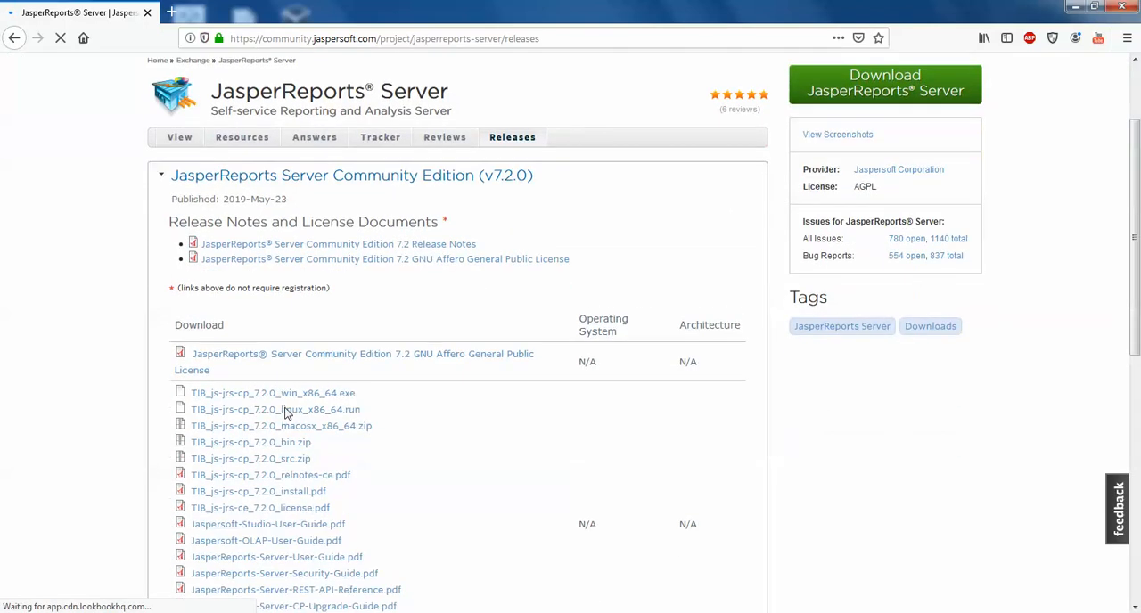
scroll("down", 3)
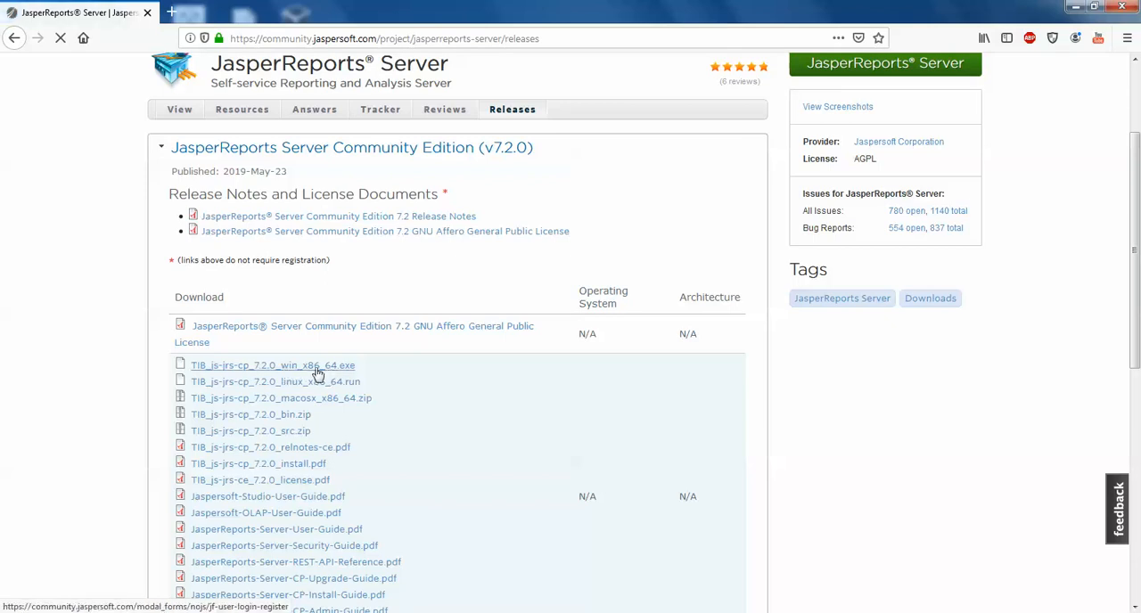
left_click(271, 364)
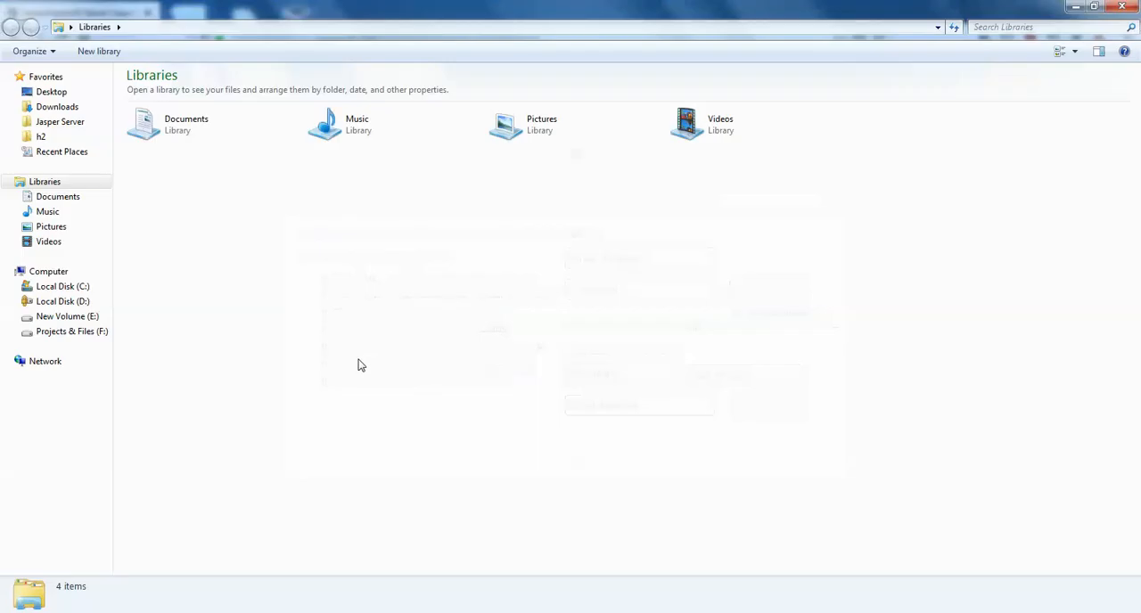
Step: Show the Jasper Server folder holding the 360 MB TIB_js-jrs-cp_7.2.0_win_x86_64 installer
left_click(61, 121)
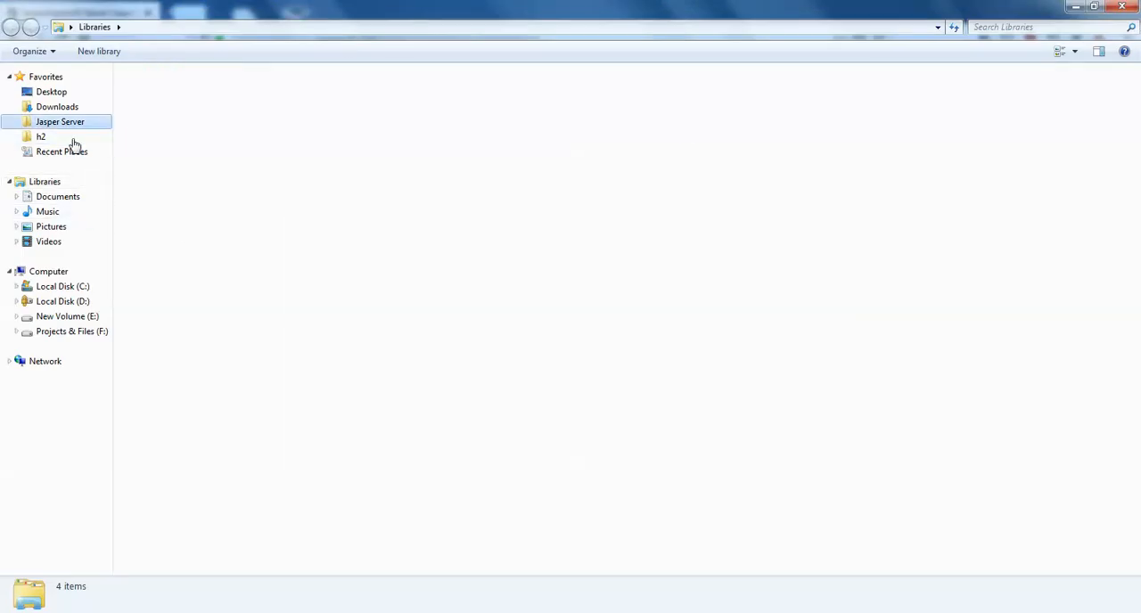
double_click(61, 121)
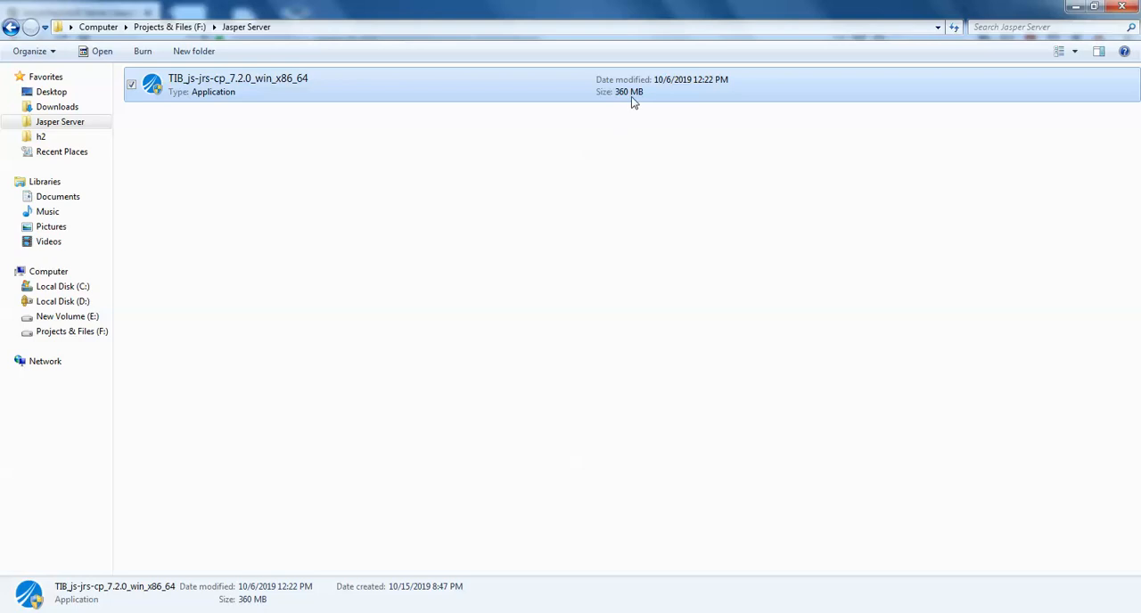
mouse_move(588, 242)
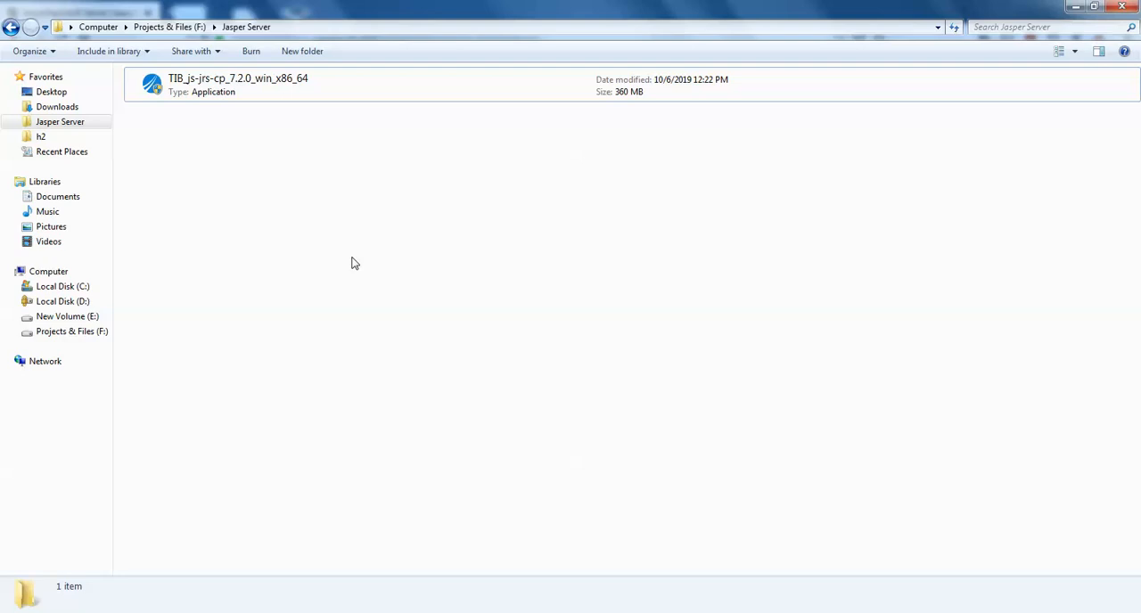
mouse_move(328, 164)
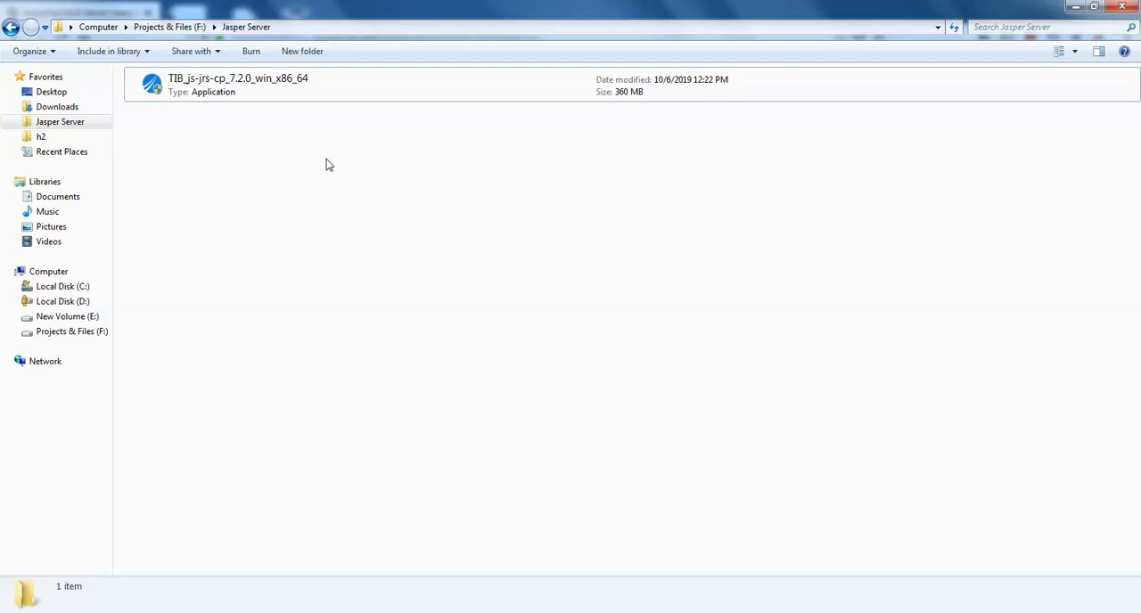
mouse_move(253, 118)
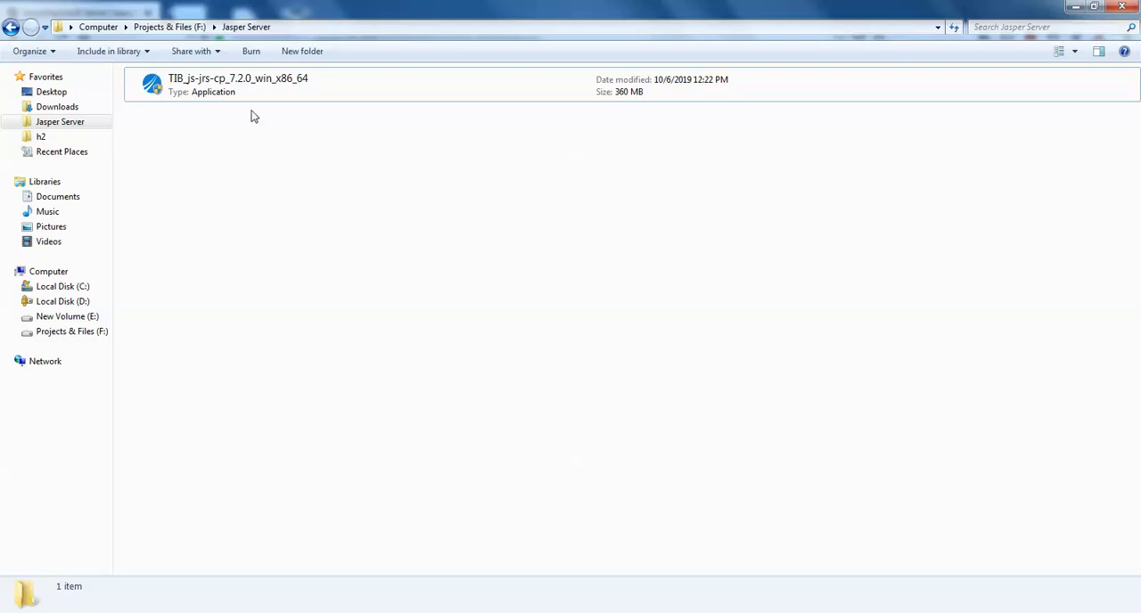
mouse_move(474, 264)
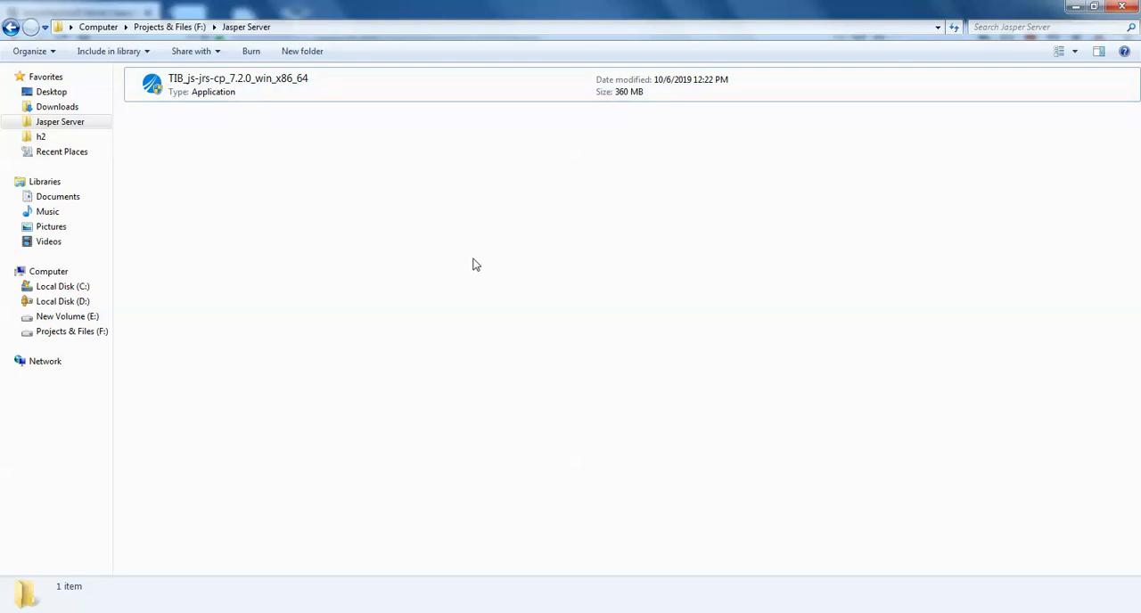
mouse_move(419, 215)
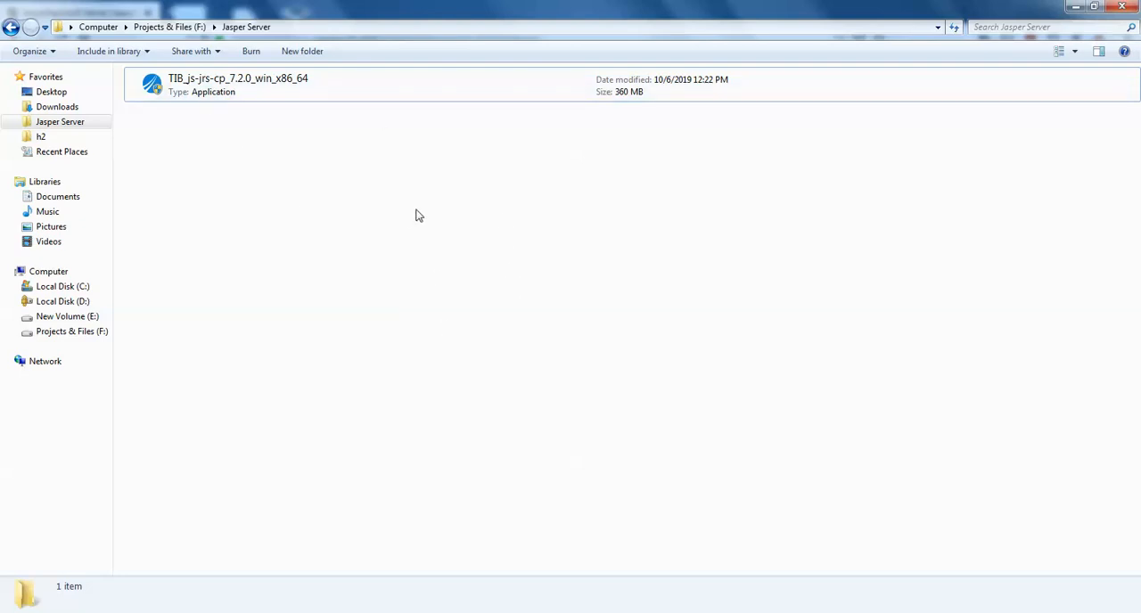
mouse_move(413, 221)
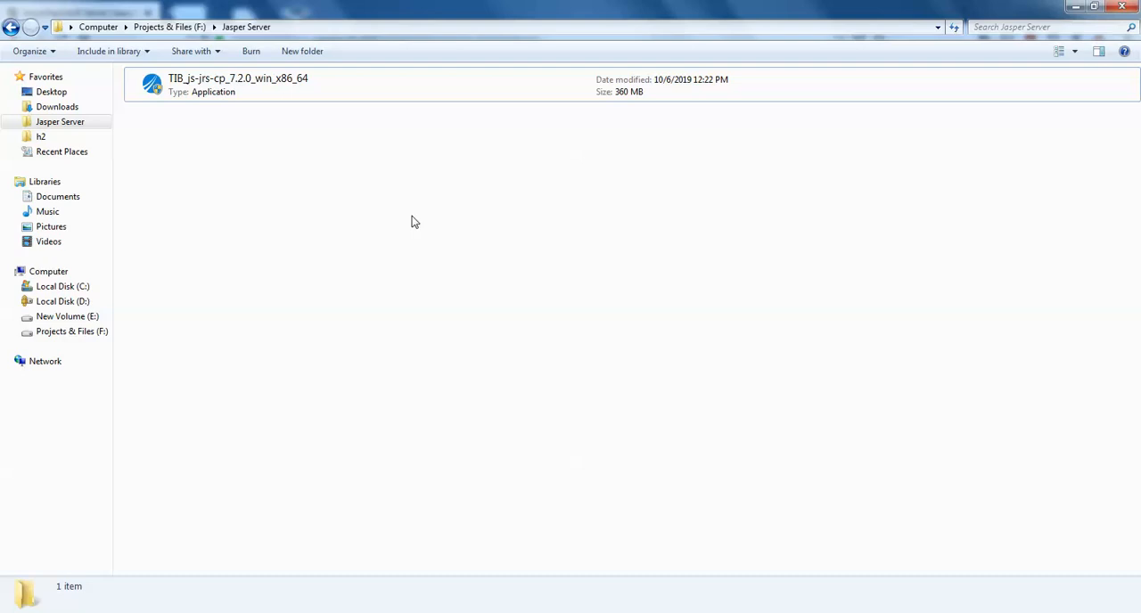
mouse_move(260, 185)
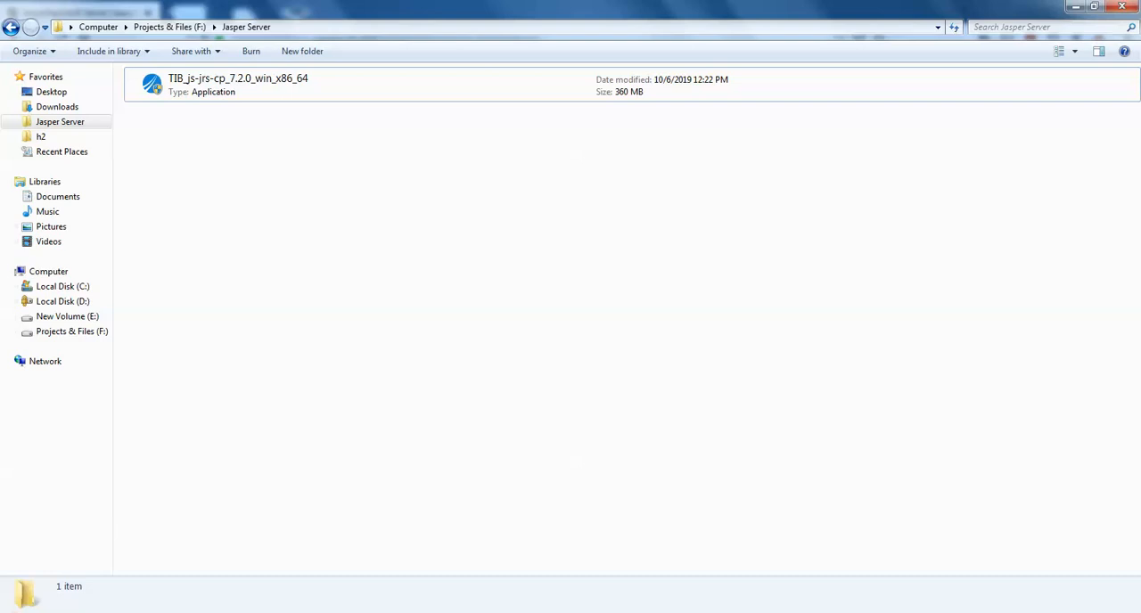
Step: Bring up Windows Services and verify jasperreportsPostgreSQL and jasperreportsTomcat read Started
type("ser")
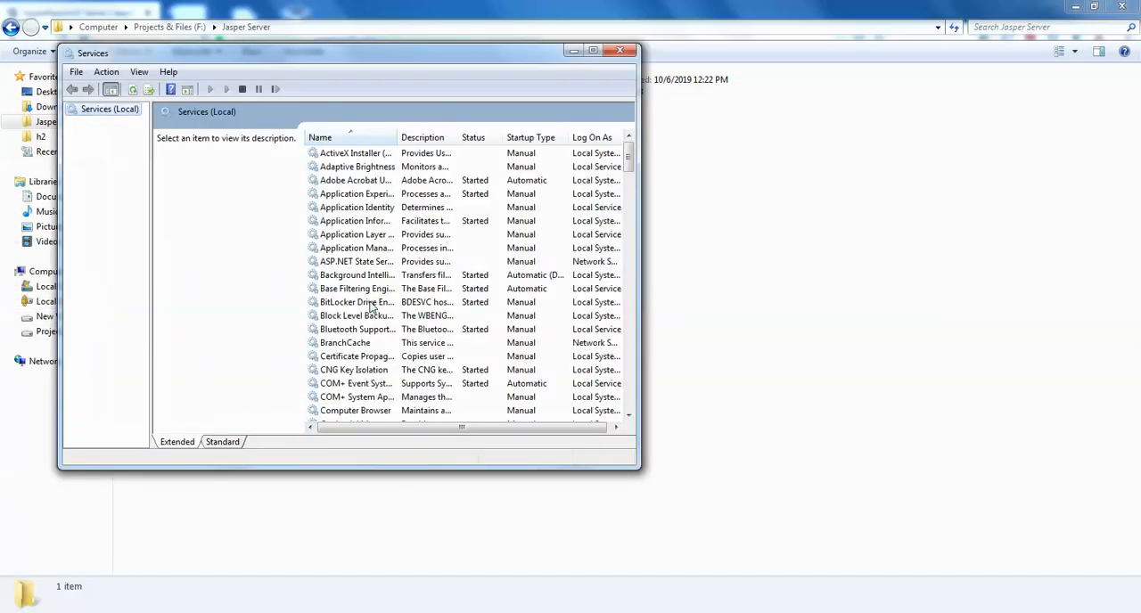
left_click(592, 50)
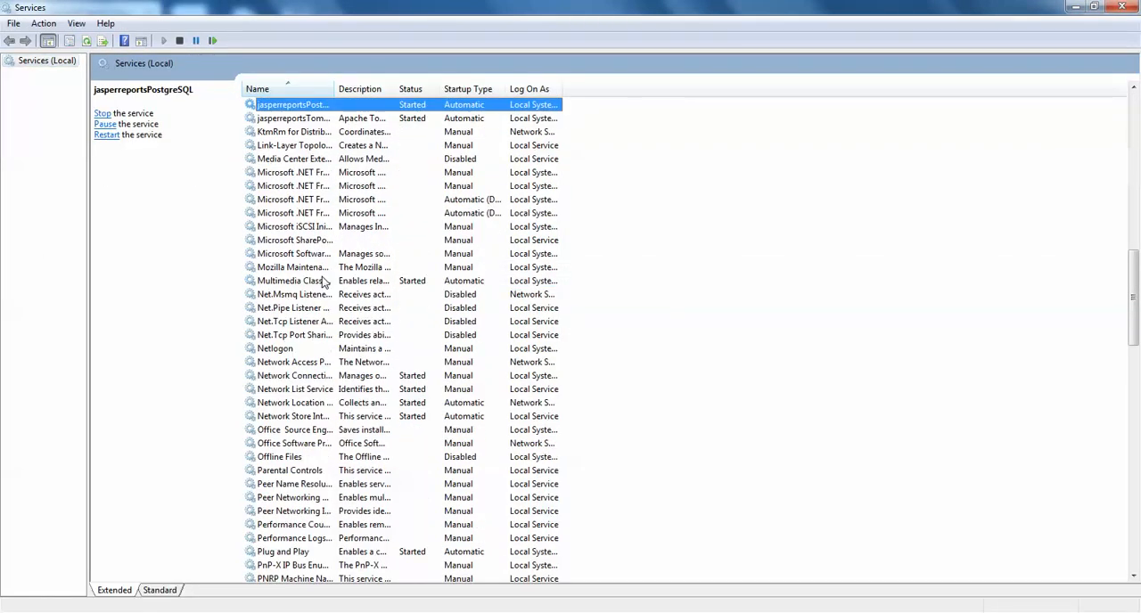
left_click(296, 117)
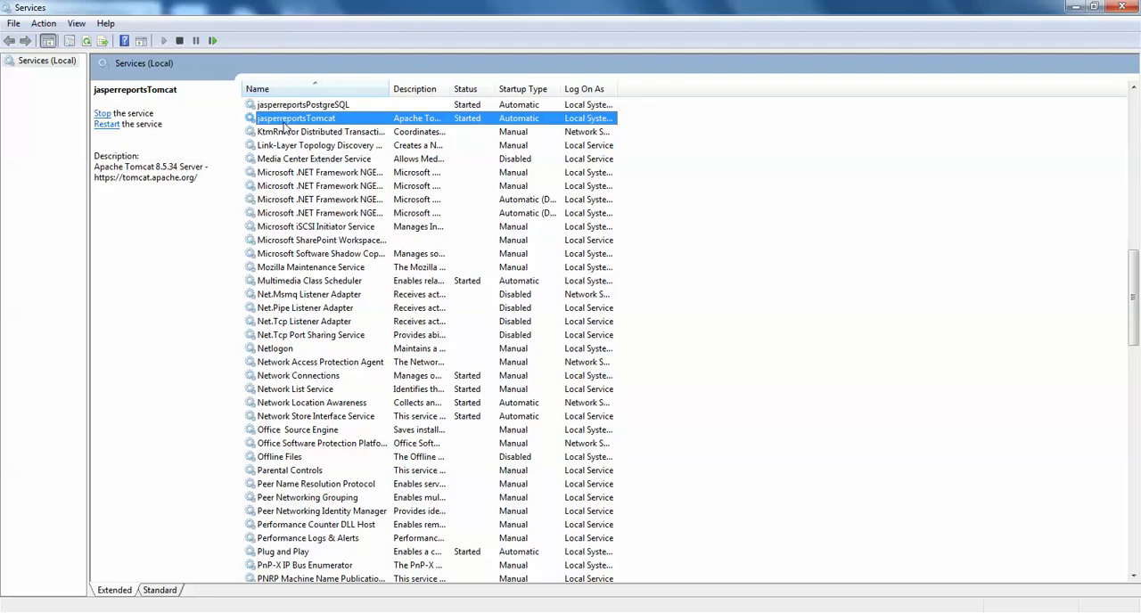
mouse_move(282, 121)
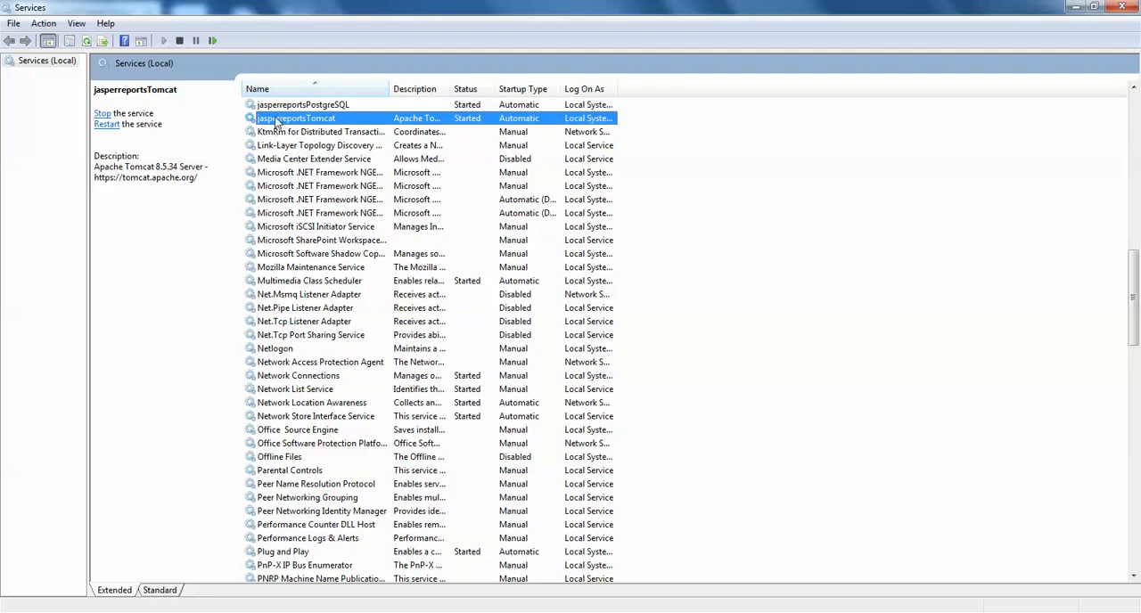
mouse_move(331, 135)
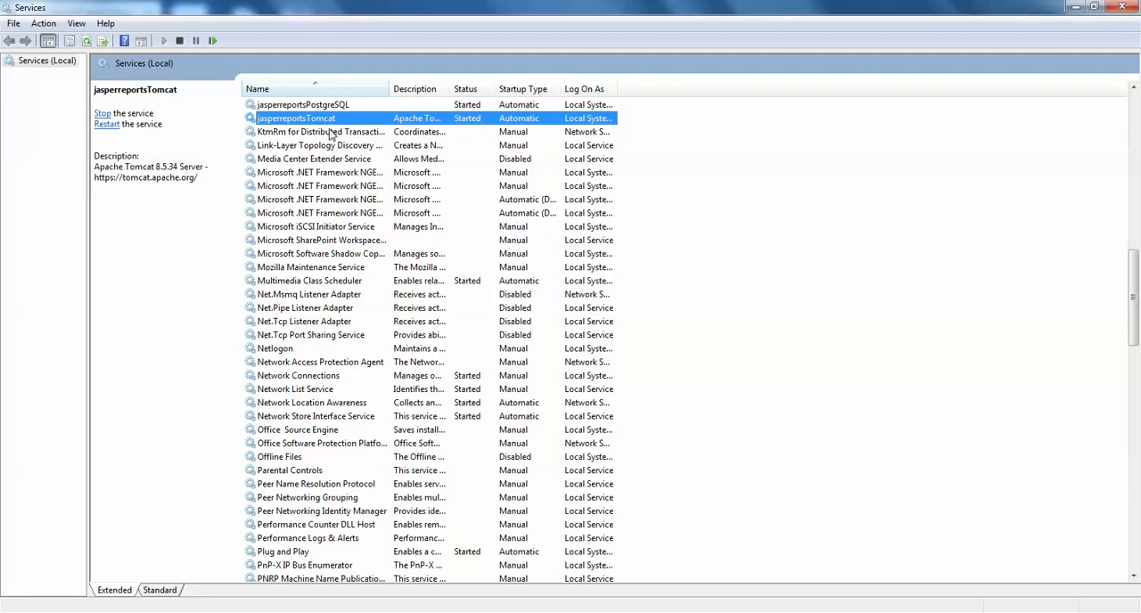
mouse_move(330, 132)
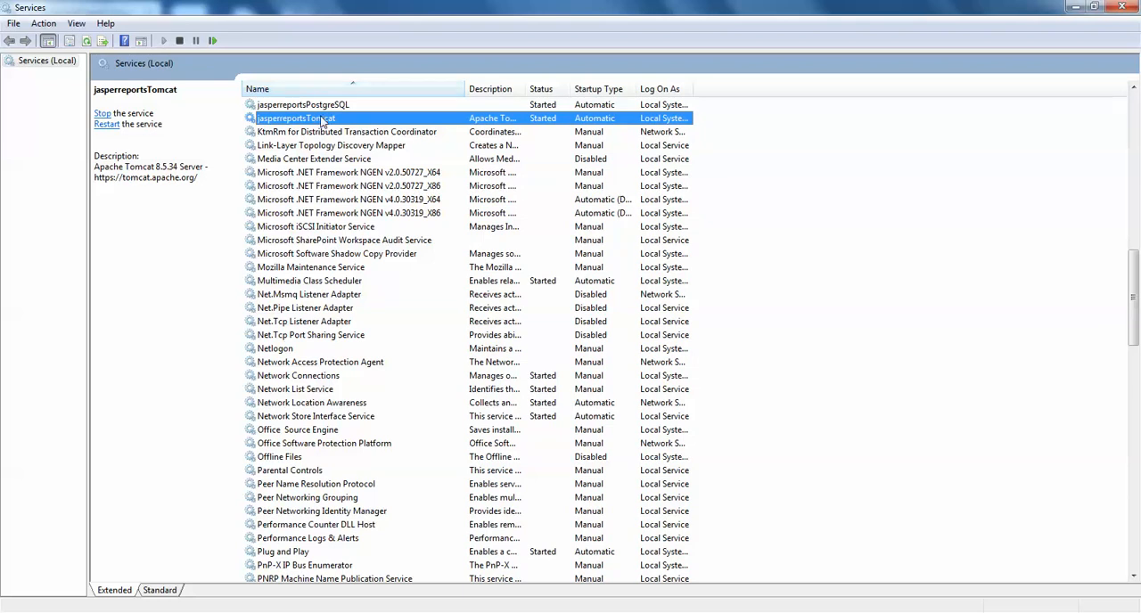
mouse_move(551, 129)
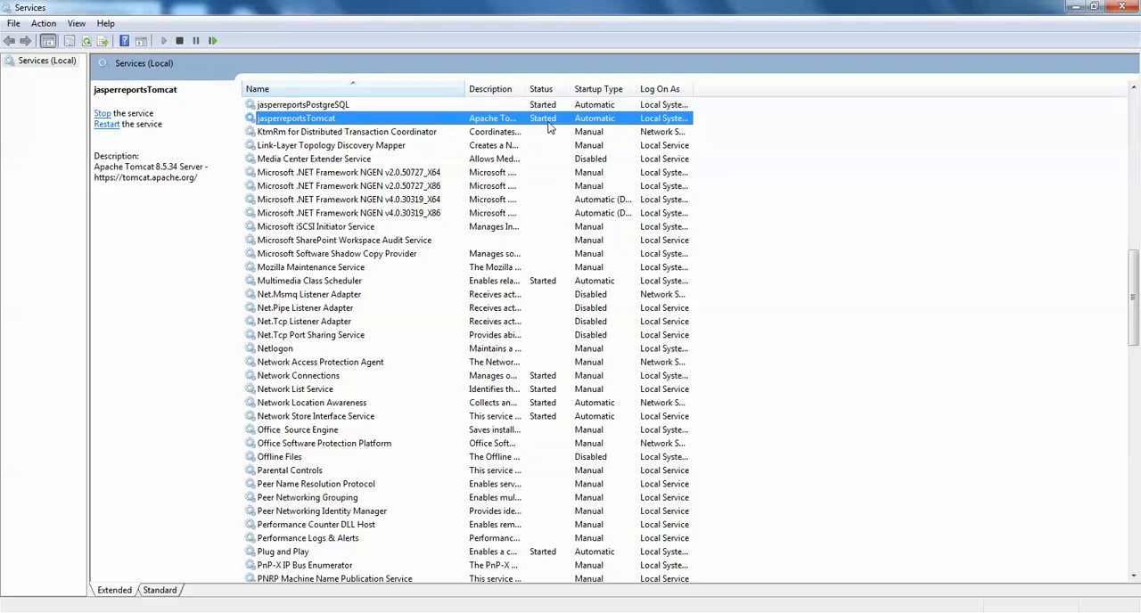
mouse_move(413, 166)
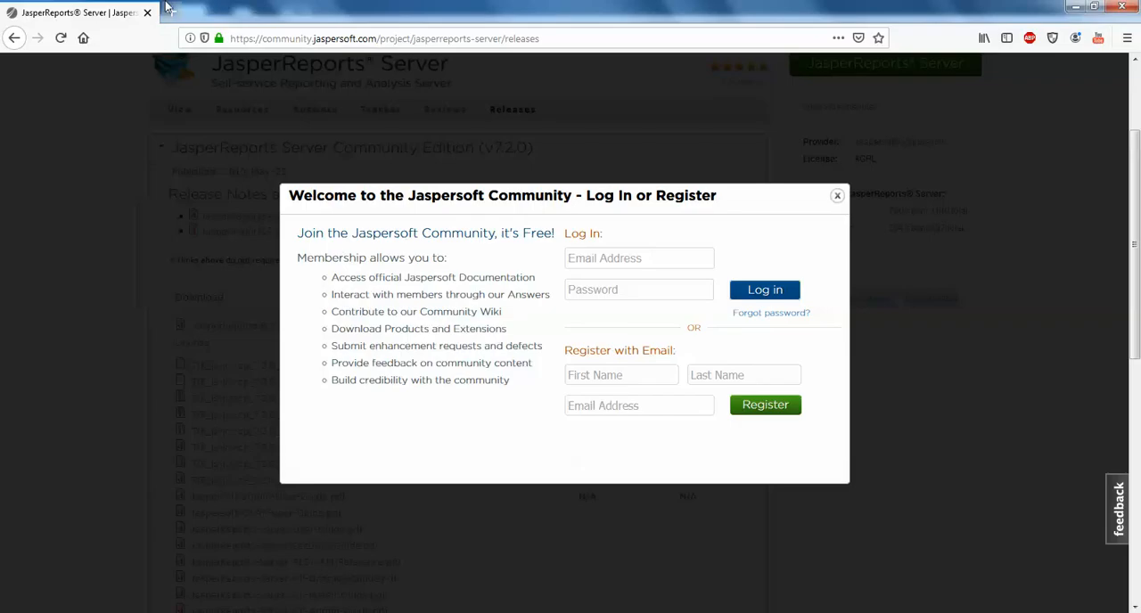
Step: Load localhost:8080/jasperserver/ in a new tab and log out of the leftover jasperadmin session
left_click(331, 10)
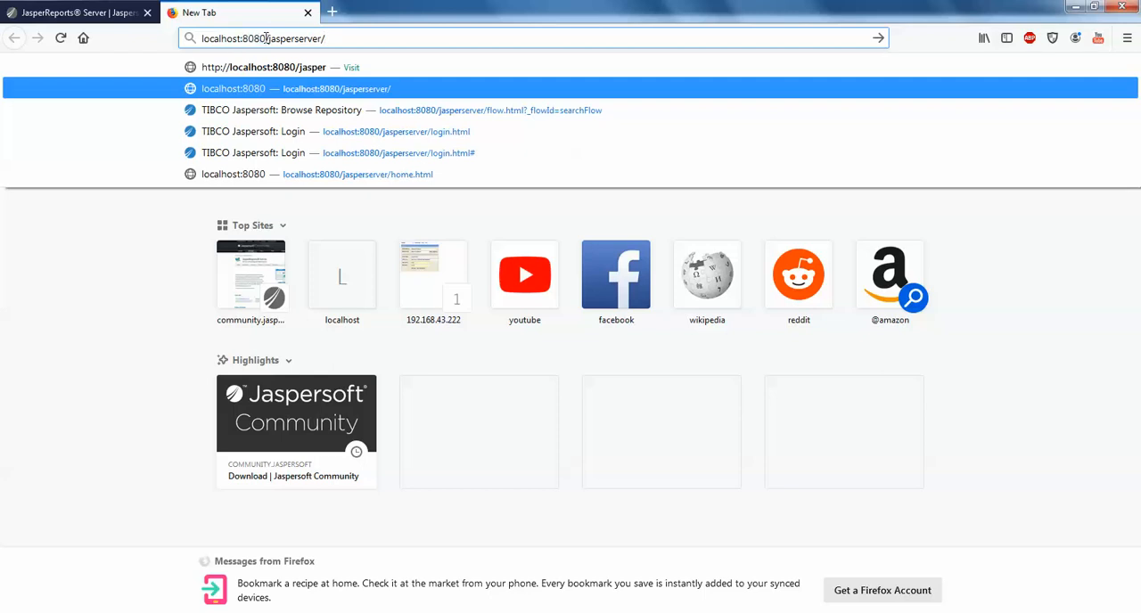
double_click(253, 37)
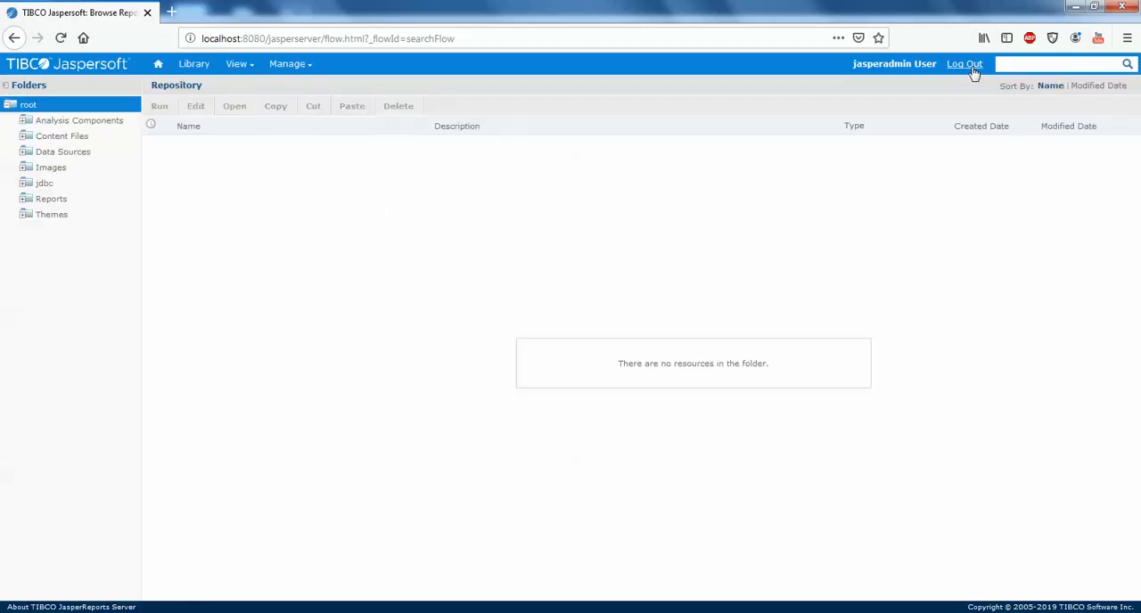
left_click(963, 64)
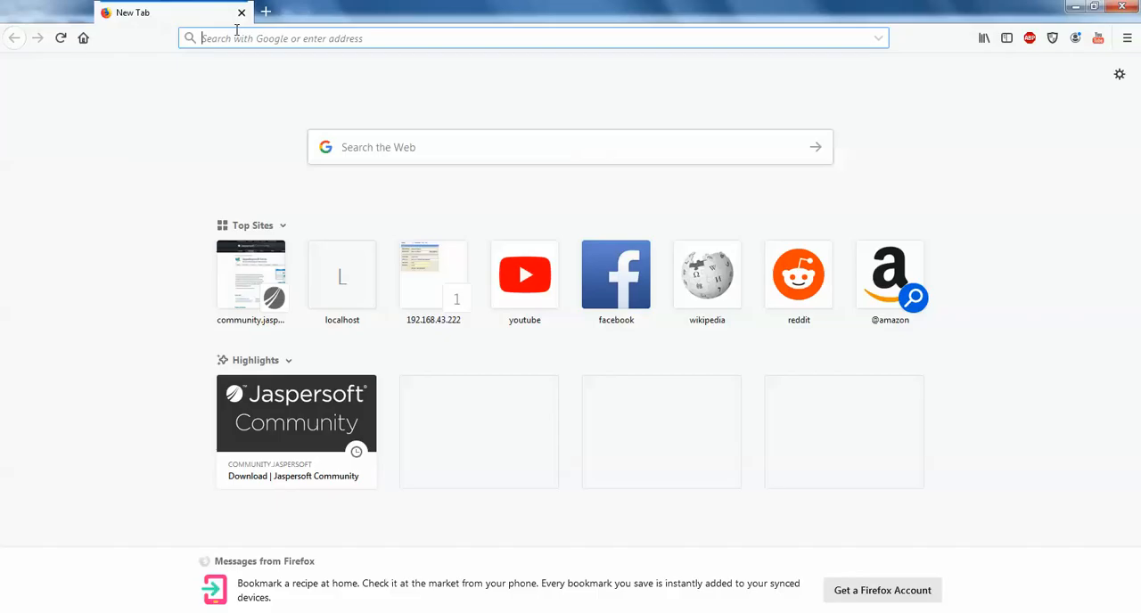
Step: Log in at localhost:8080/ as jasperadmin with the password to reach the empty repository browser
type("localhost:8080/jasperserver/login.html")
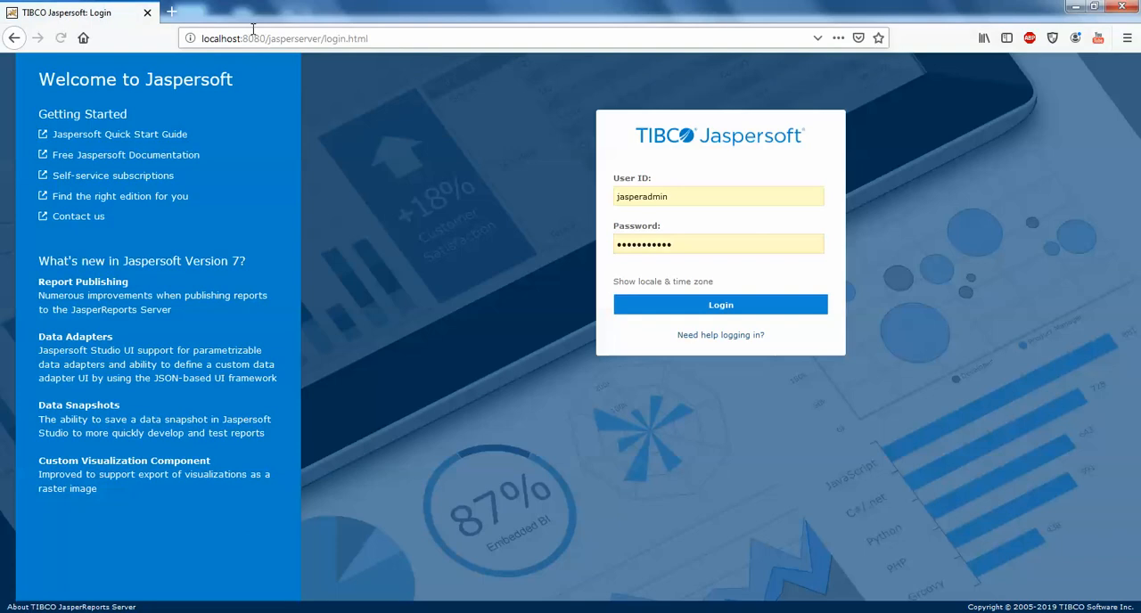
left_click(718, 196)
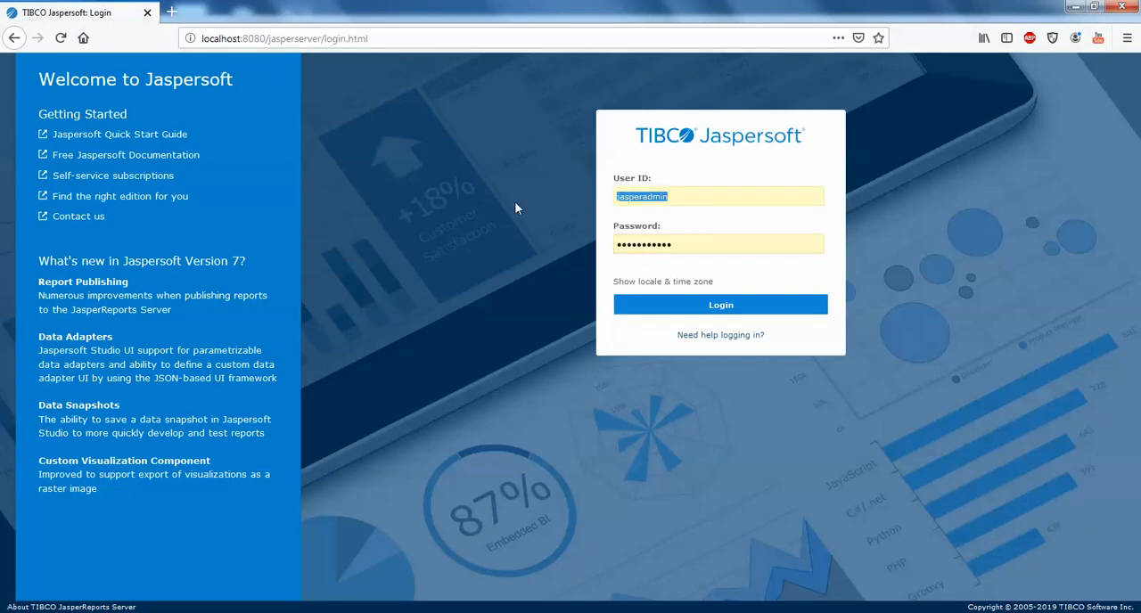
type("jaspera")
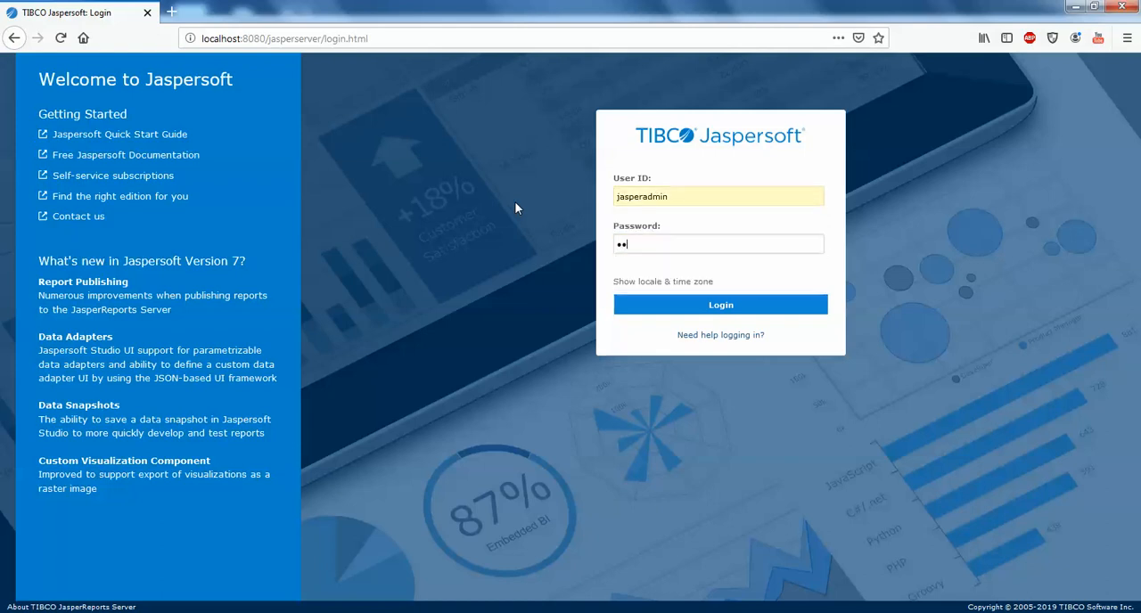
type("password")
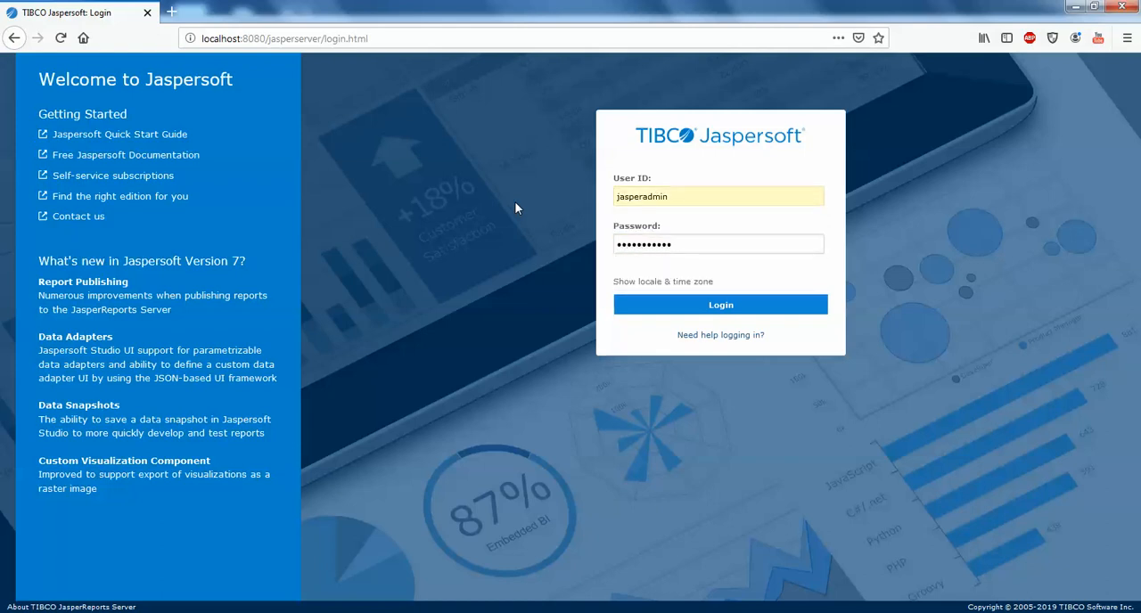
left_click(720, 303)
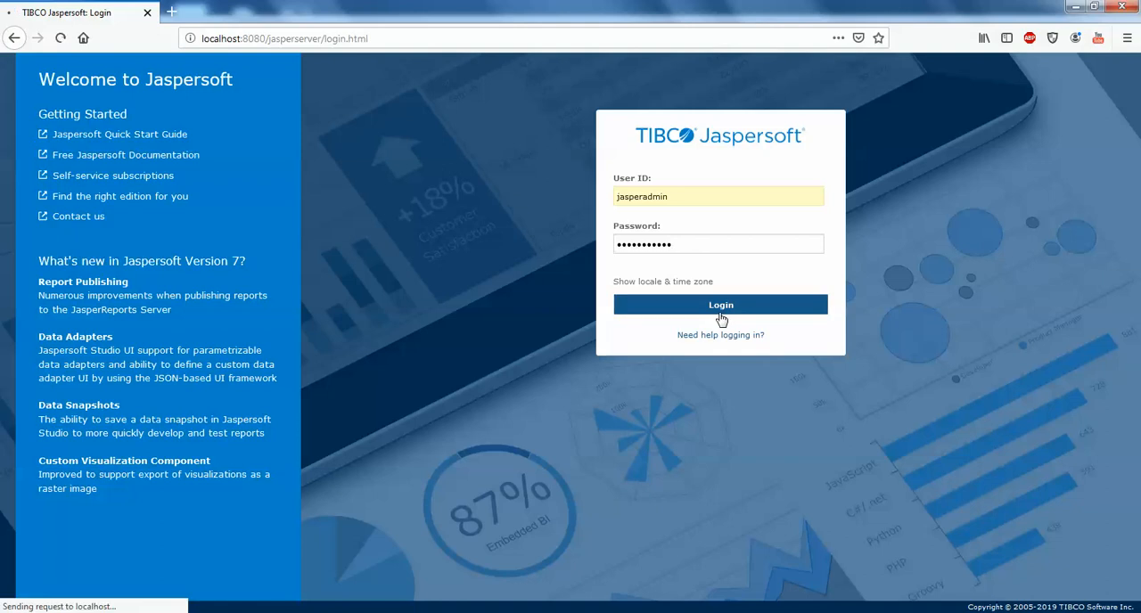
left_click(720, 303)
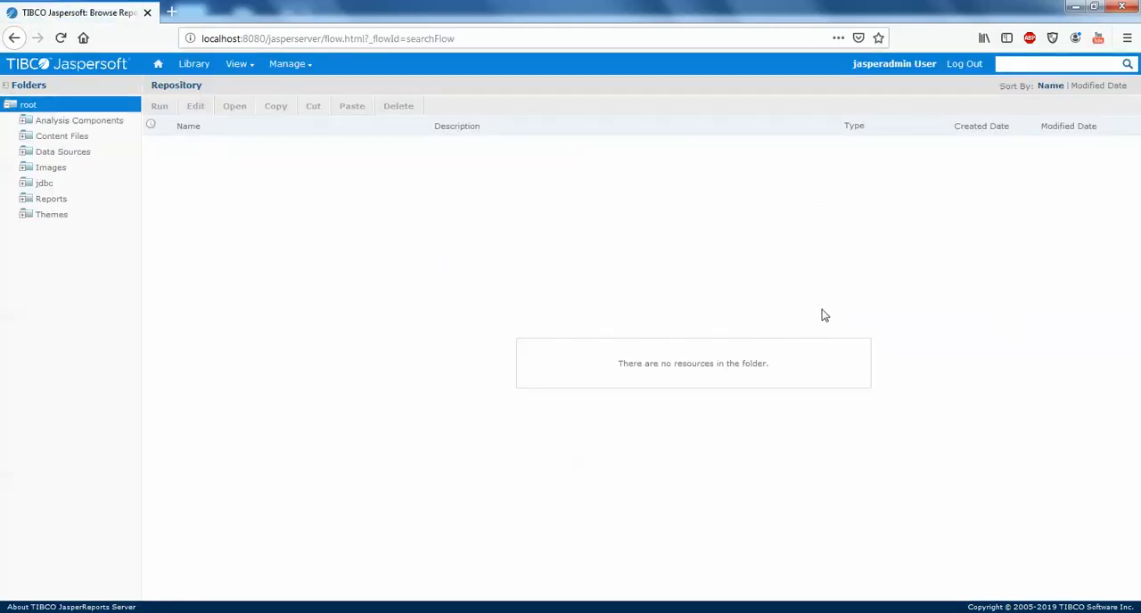
mouse_move(797, 373)
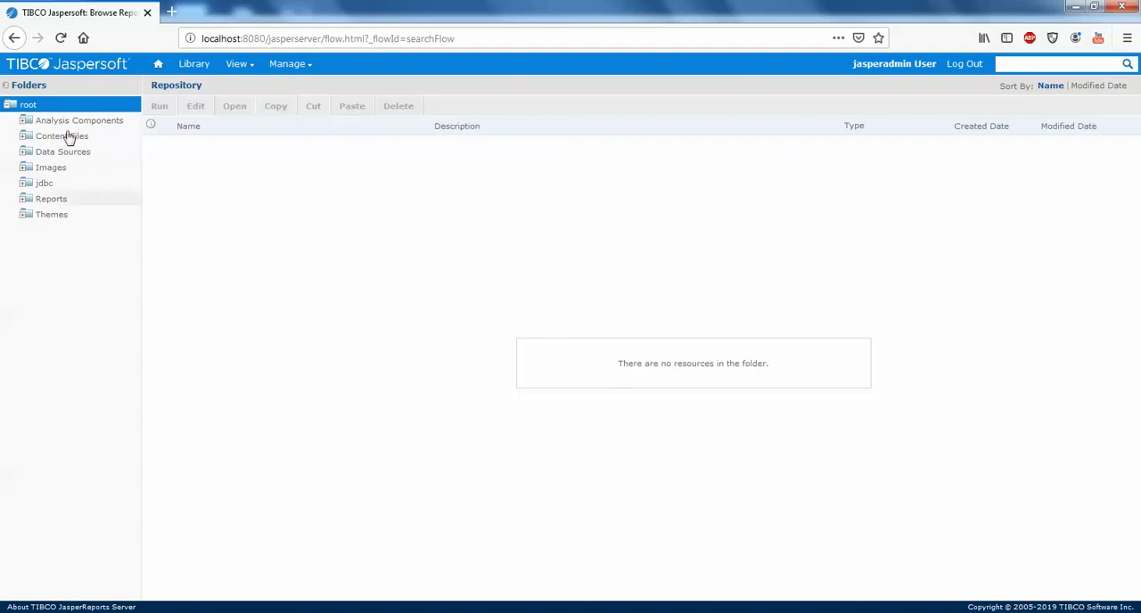
mouse_move(61, 243)
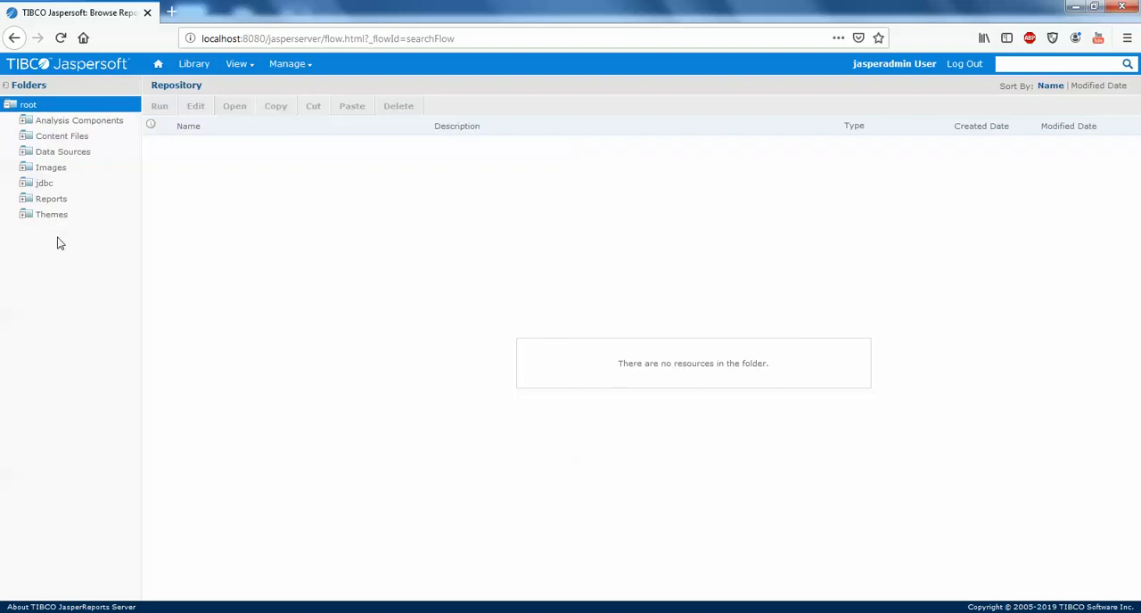
mouse_move(68, 253)
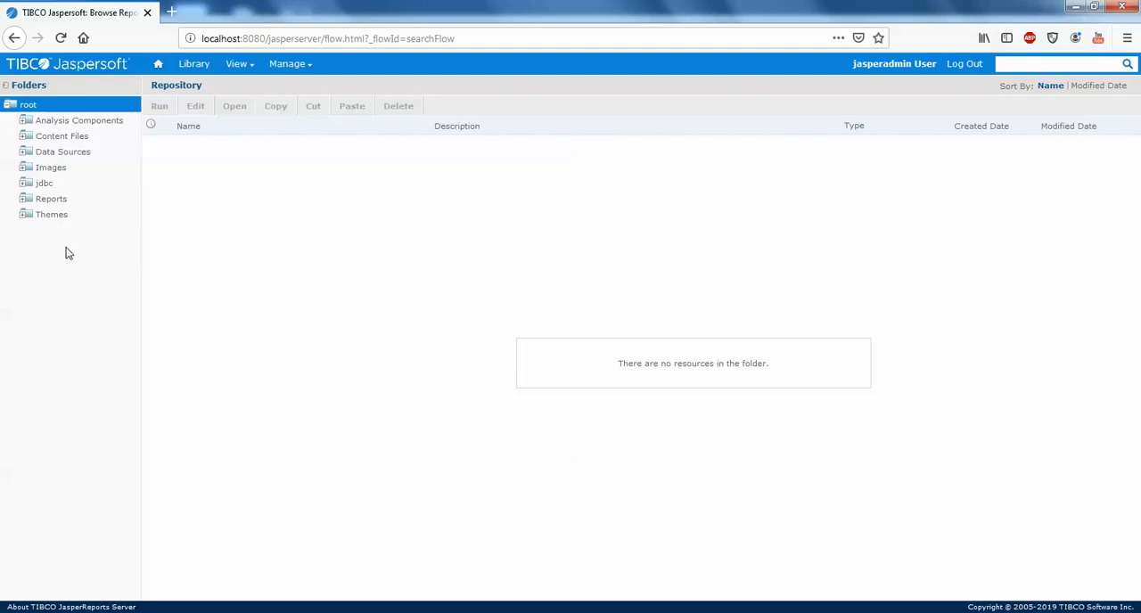
mouse_move(350, 142)
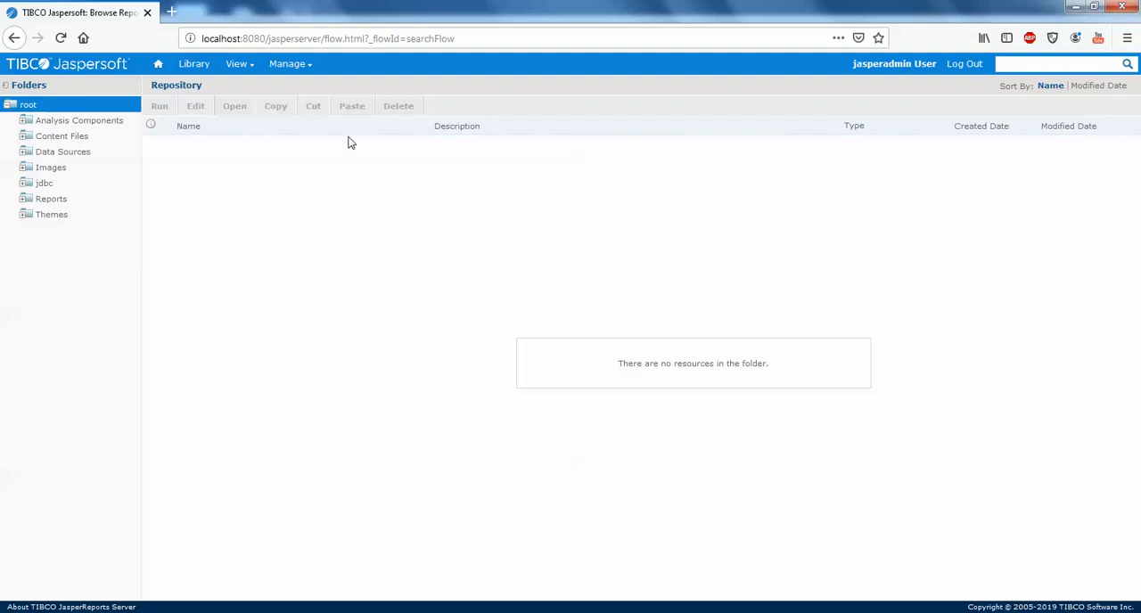
mouse_move(278, 205)
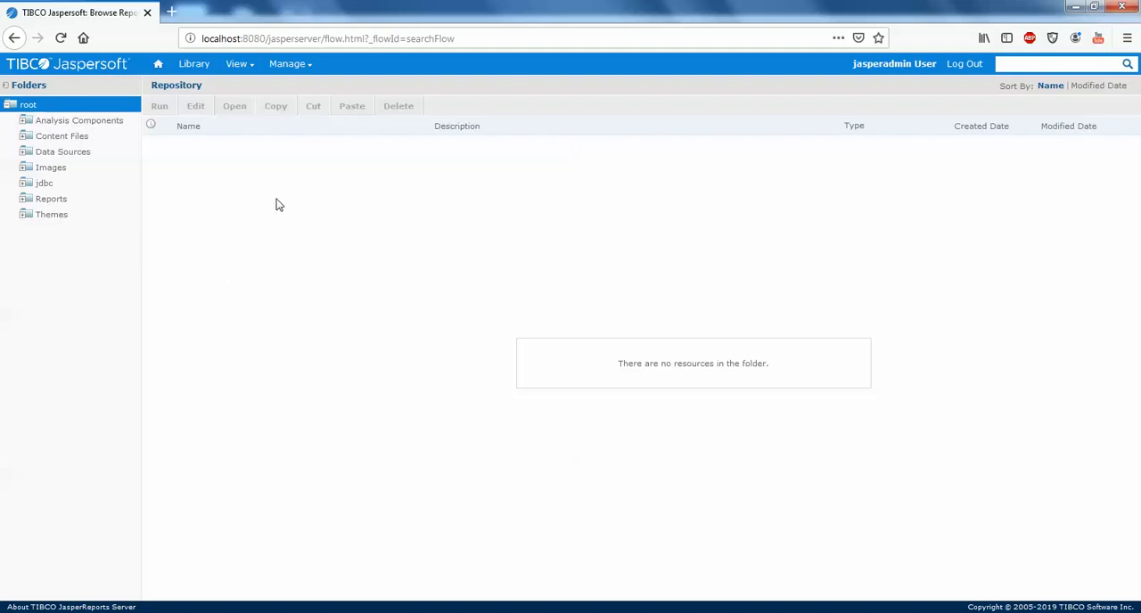
mouse_move(449, 230)
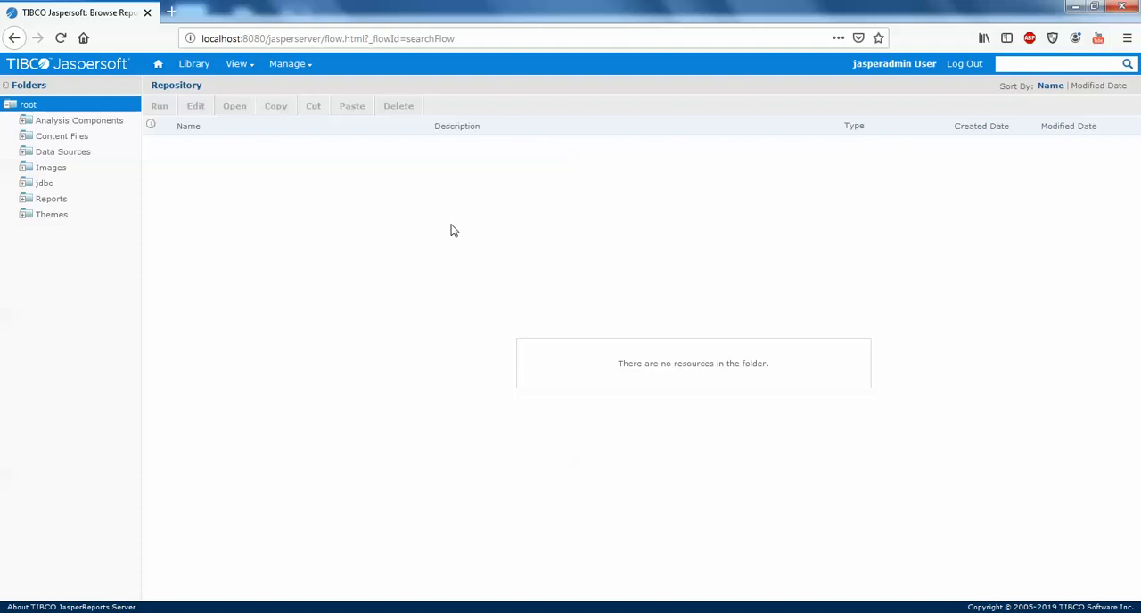
mouse_move(552, 242)
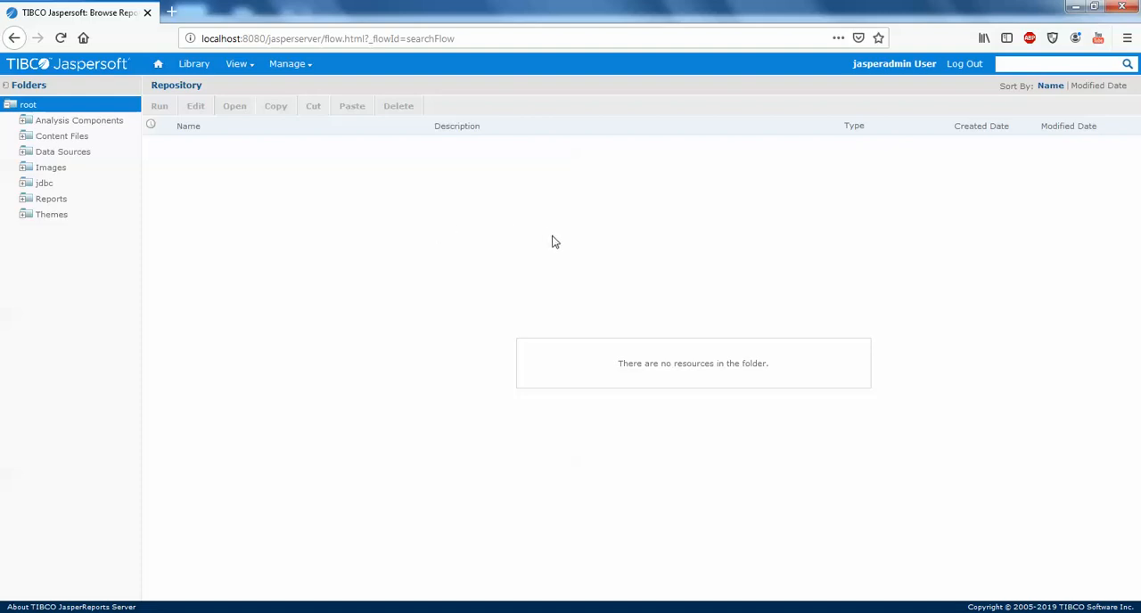